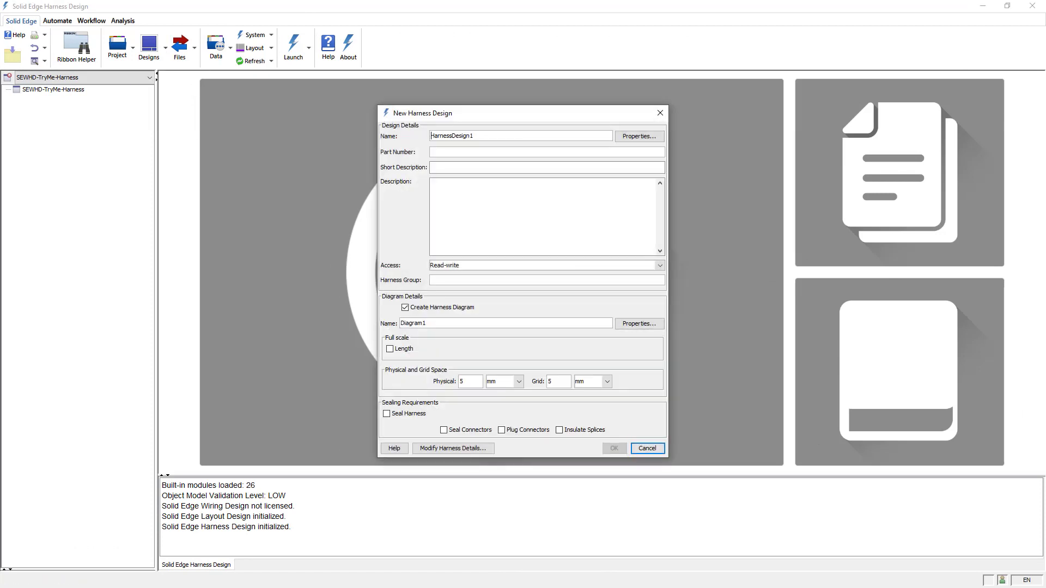
- Enter the 'Simple harness' description for P016 (P016-J01) and confirm with its diagram
{"action": "type", "text": "Simple harness"}
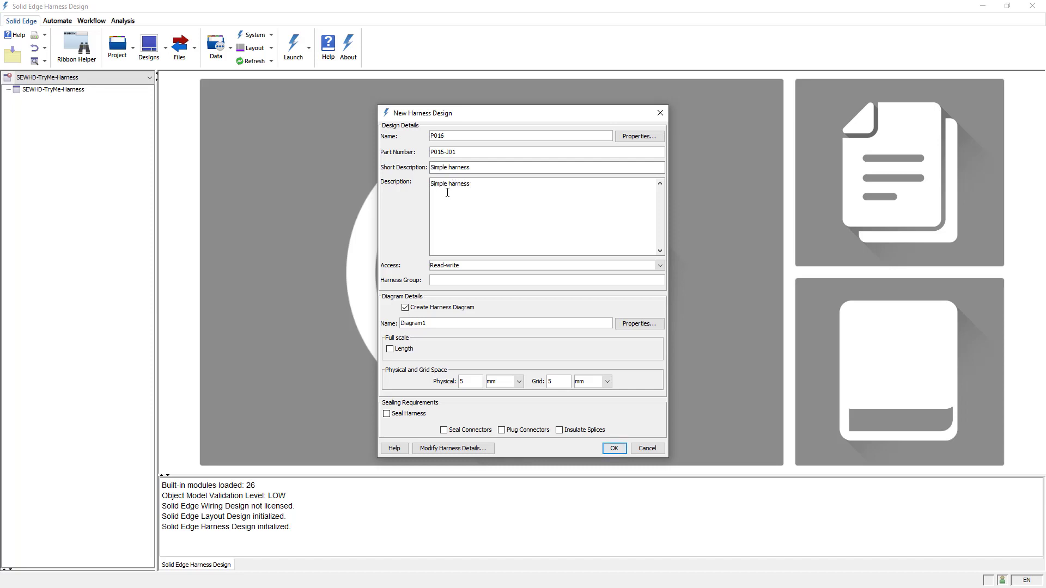
{"action": "left_click", "coordinate": [612, 448]}
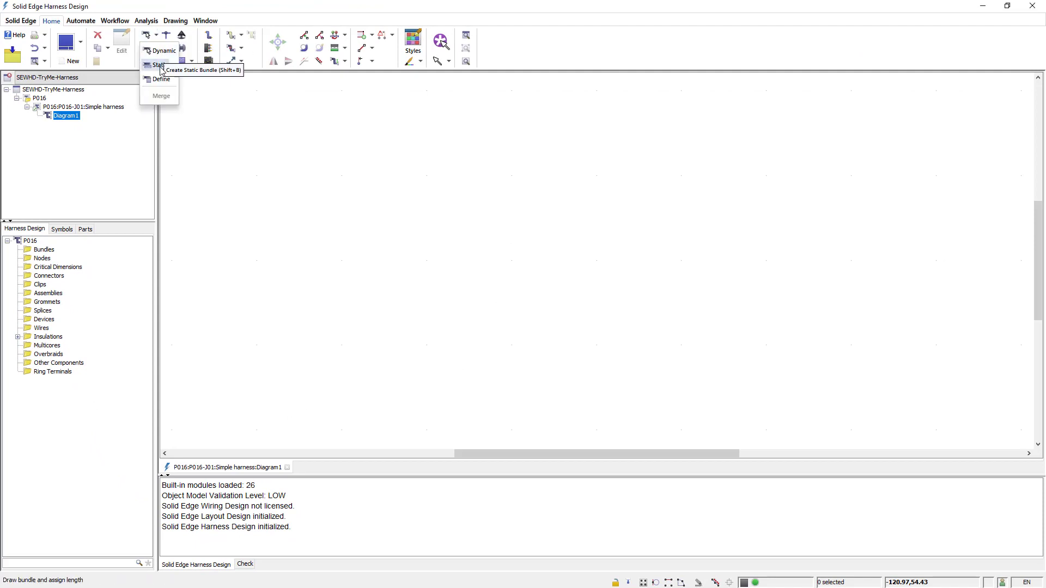
- Choose the Static option from the Bundle dropdown to start drawing bundle segments
{"action": "left_click", "coordinate": [158, 64]}
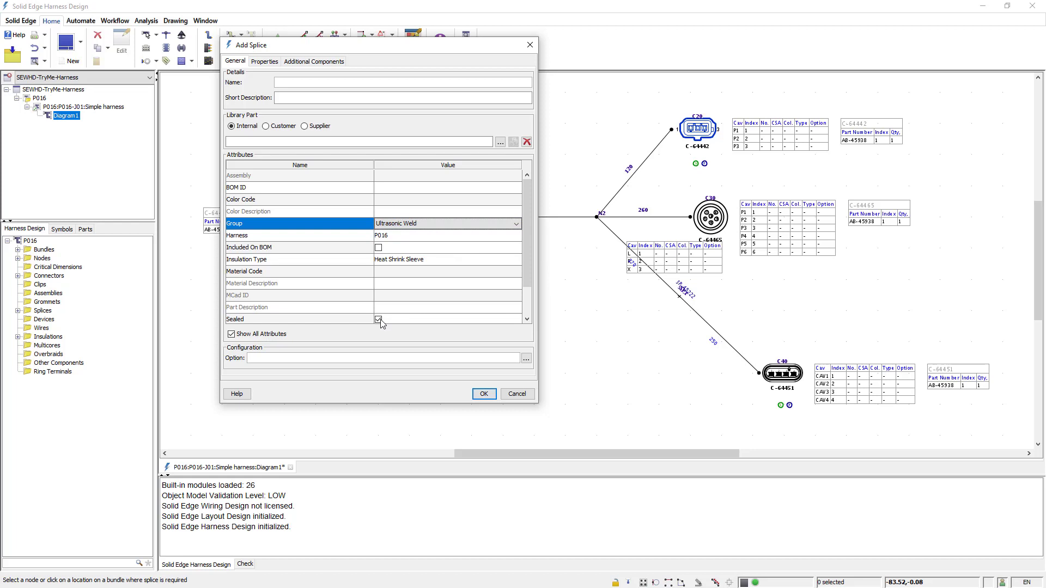
- Confirm the sealed ultrasonic-weld splice with heat shrink sleeve insulation
{"action": "left_click", "coordinate": [517, 393]}
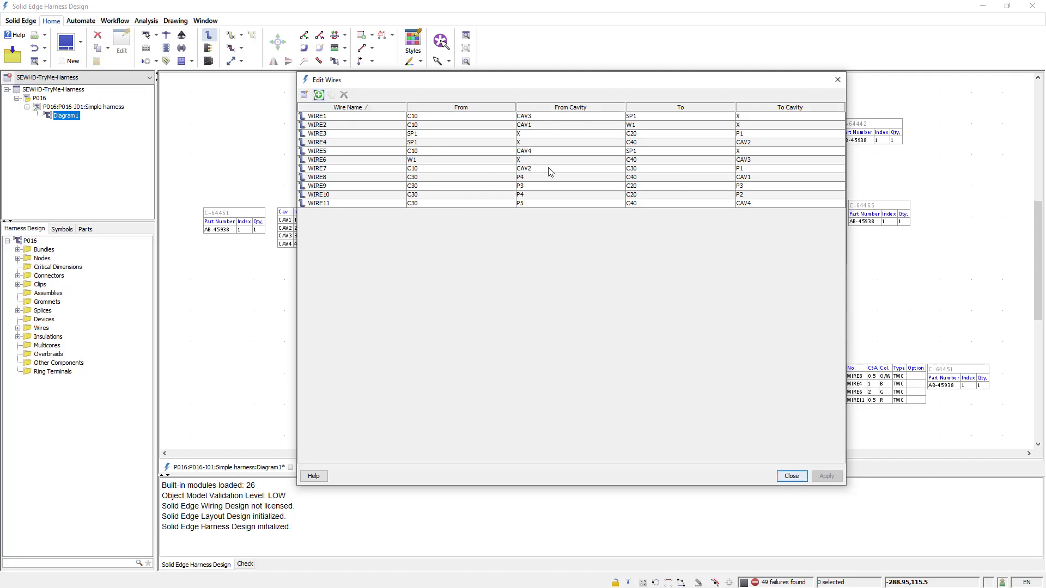
{"action": "left_click", "coordinate": [791, 475]}
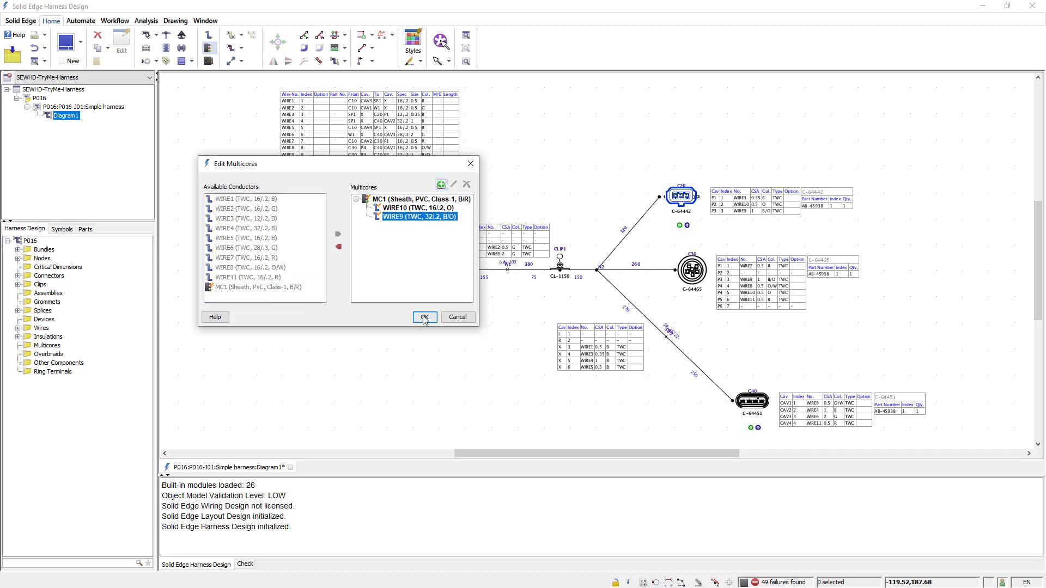
- Confirm multicore MC1 with PVC Class-1 sheath holding WIRE10 and WIRE9
{"action": "left_click", "coordinate": [424, 317]}
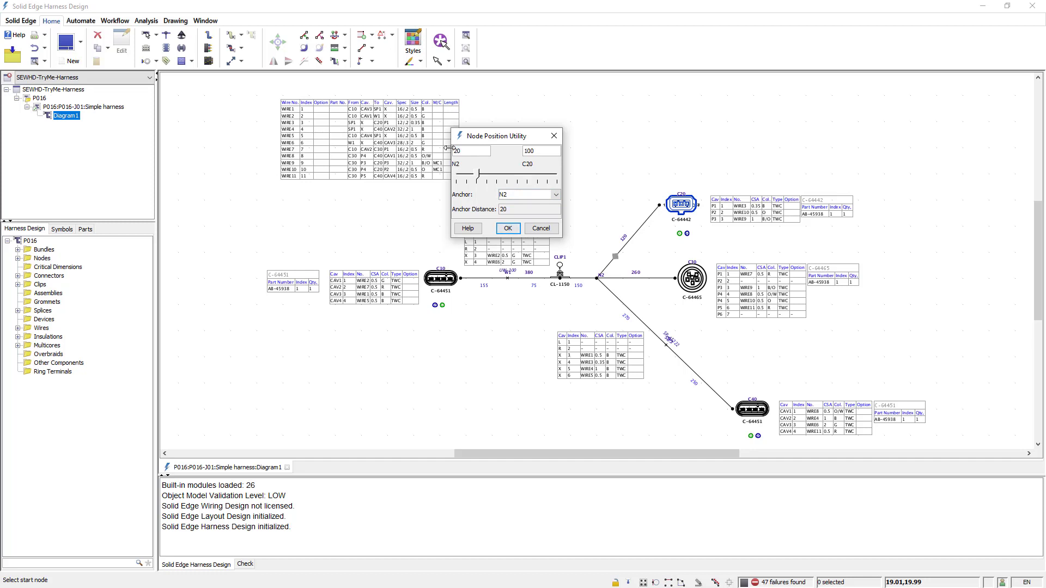
- Place nodes 20 and 50 from N2 along the branch toward connector C20
{"action": "left_click", "coordinate": [507, 228]}
{"action": "type", "text": "70"}
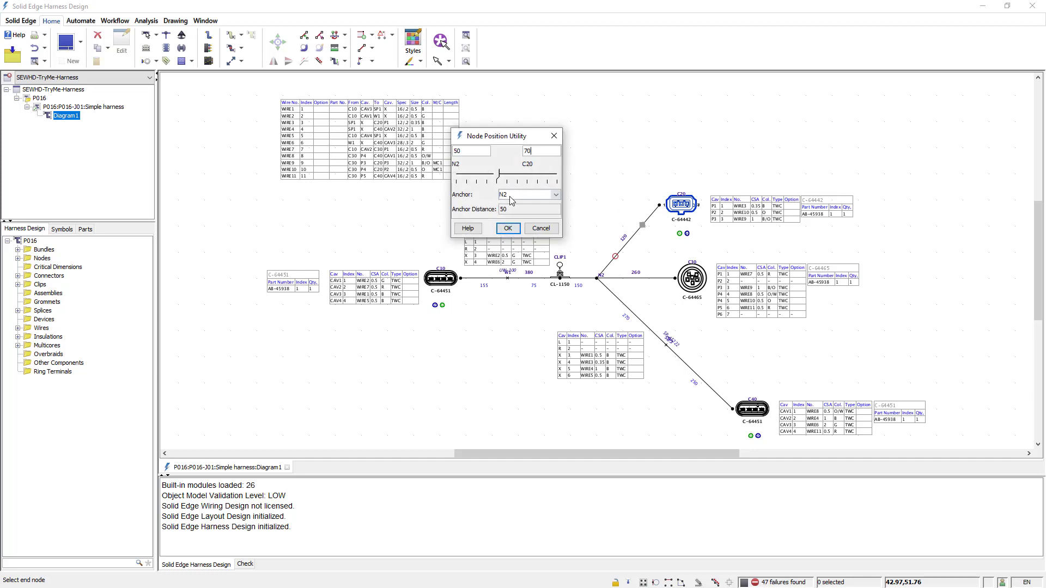
{"action": "left_click", "coordinate": [507, 228]}
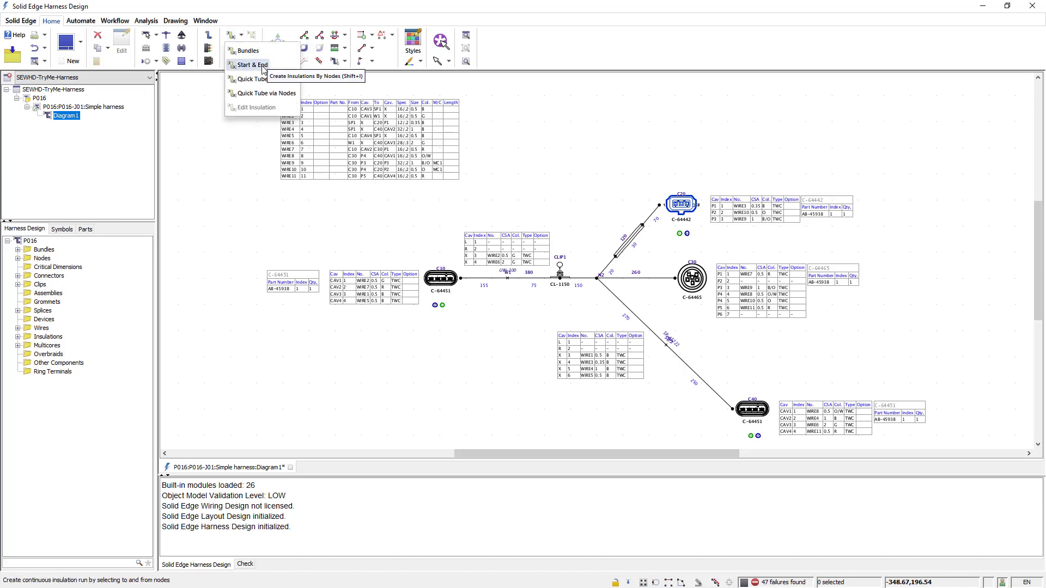
- Start a Start & End insulation run between two harness nodes
{"action": "left_click", "coordinate": [251, 65]}
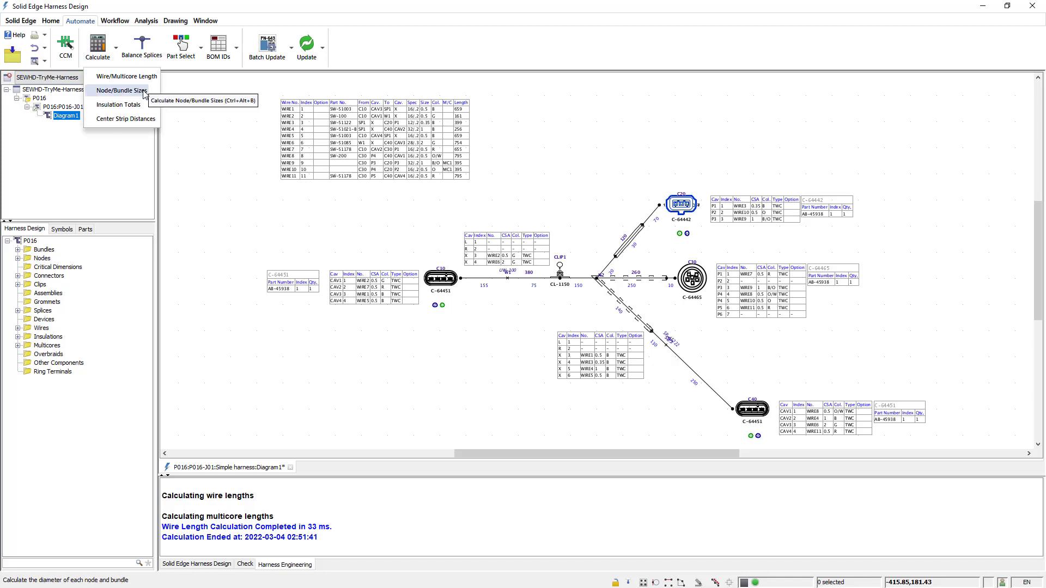
- Run the Node/Bundle Sizes calculation and bring the Calculate list back up
{"action": "left_click", "coordinate": [122, 91]}
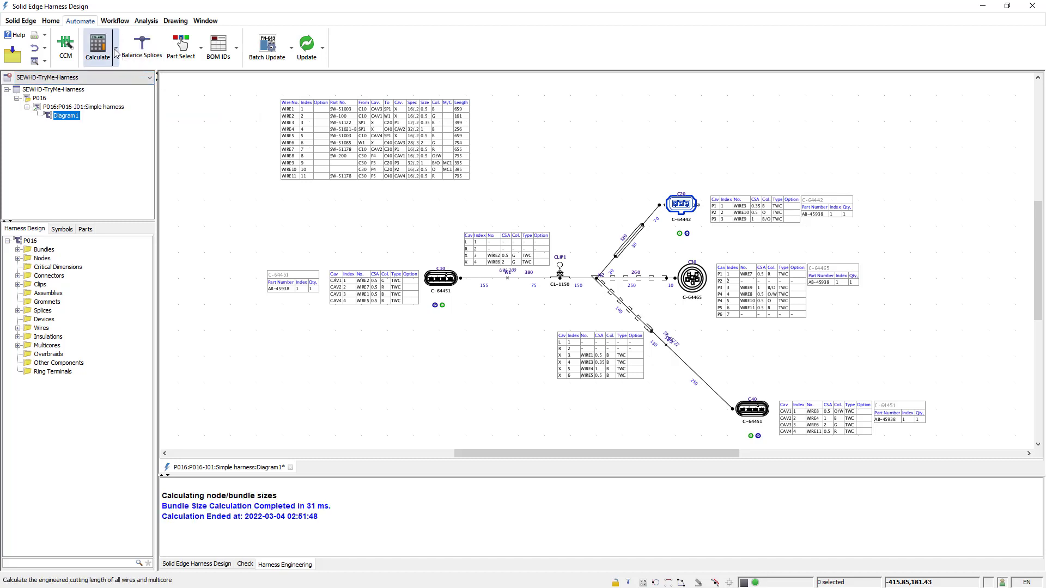
{"action": "left_click", "coordinate": [112, 47]}
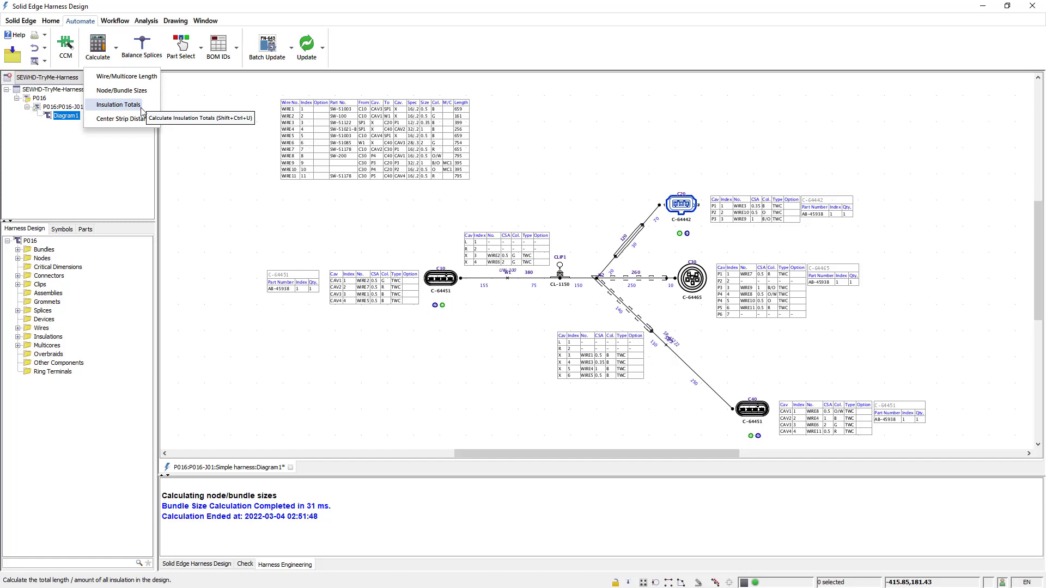